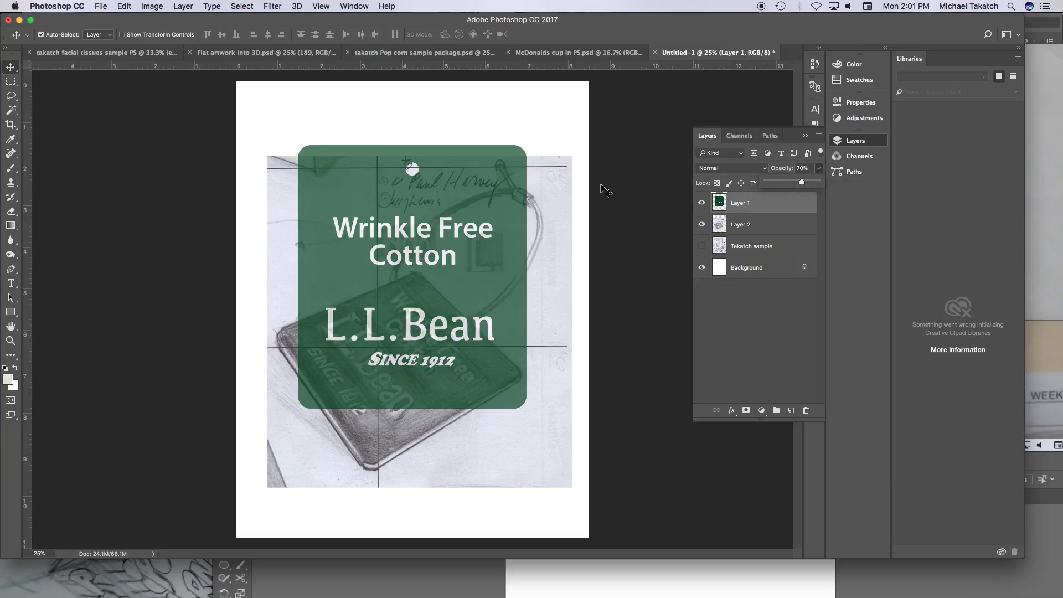
- Rotate the green tag to the sketched angle and move it over the sketched tag
left_click_drag(571, 162, 565, 169)
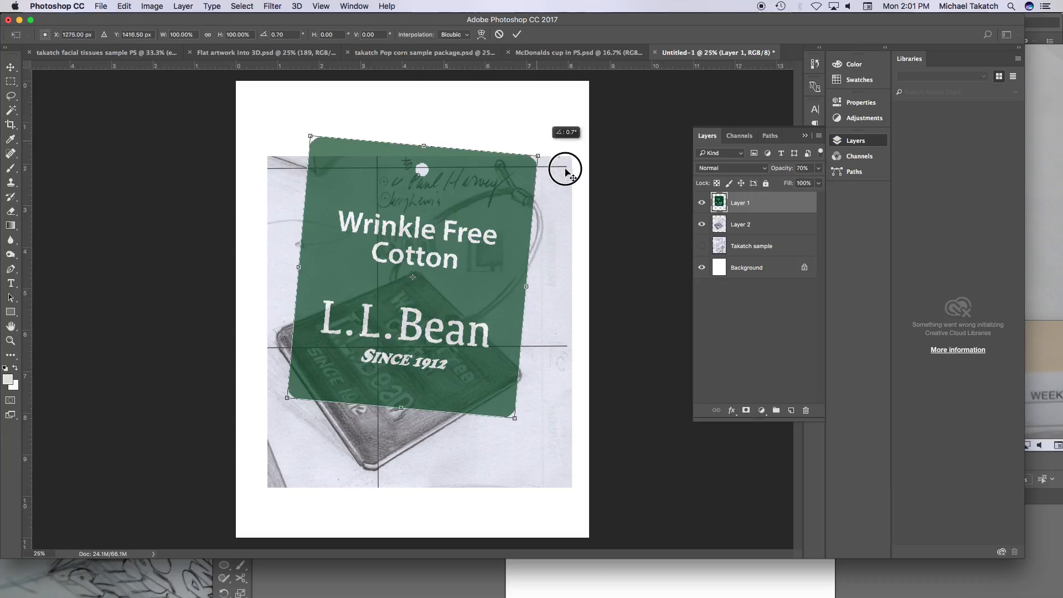
left_click_drag(565, 168, 618, 306)
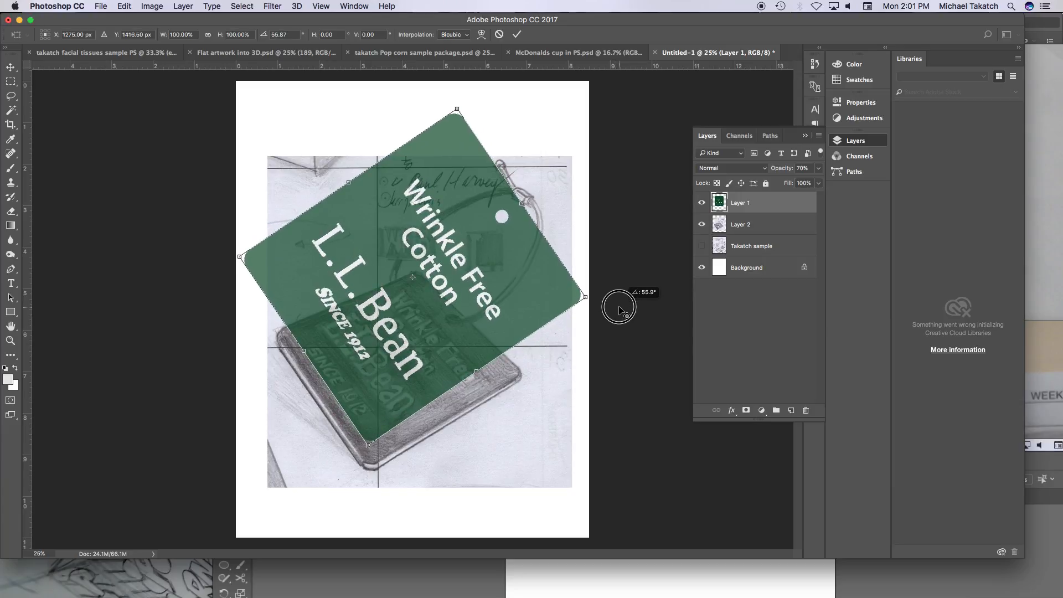
left_click_drag(618, 308, 496, 271)
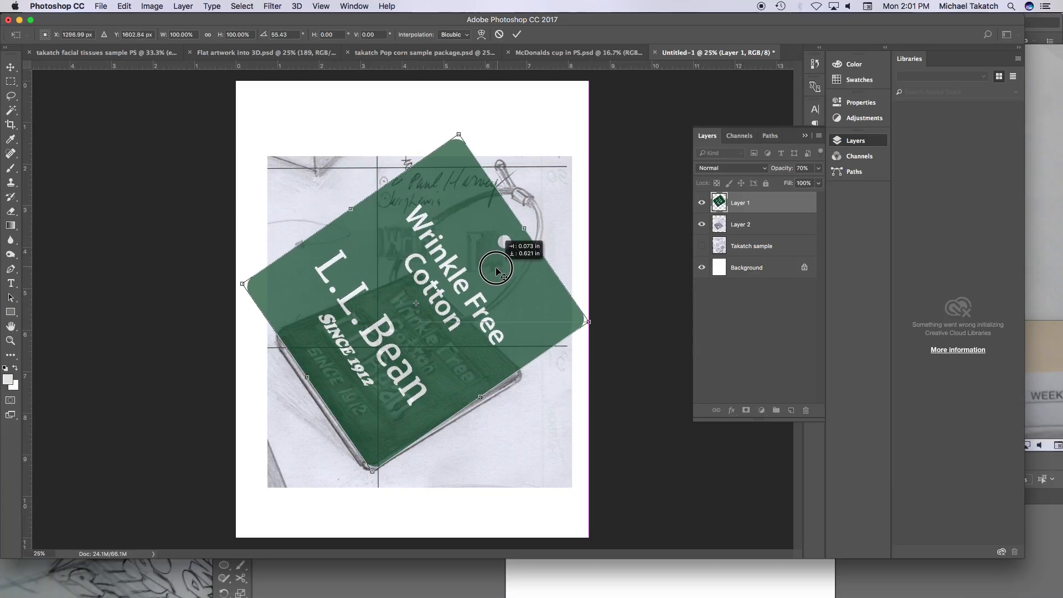
- Distort the tag's corners into perspective onto the sketch's corners and commit the transform
left_click_drag(495, 271, 475, 250)
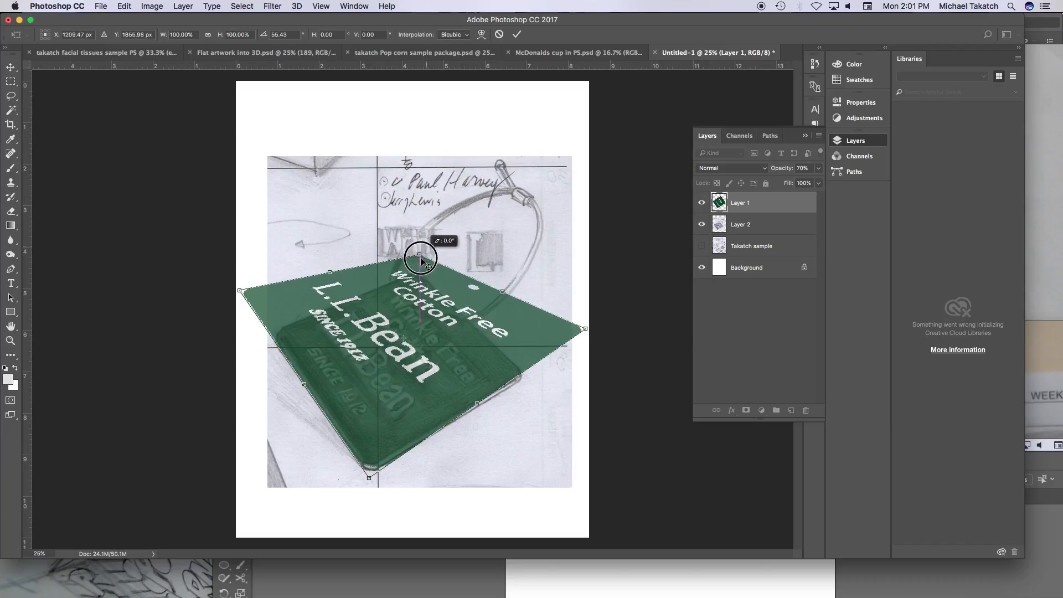
left_click_drag(420, 260, 420, 285)
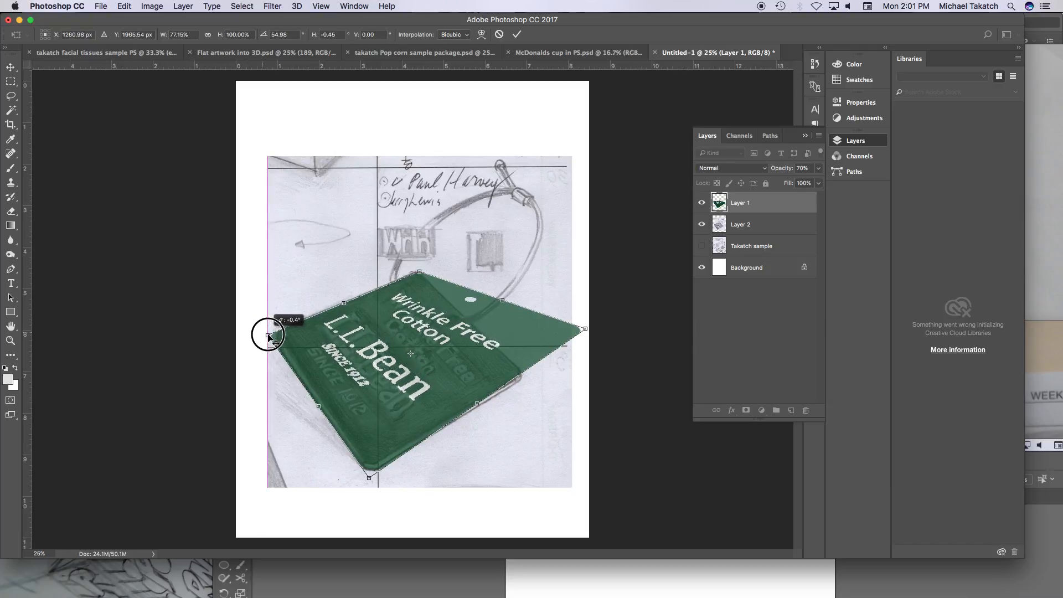
left_click_drag(268, 335, 274, 335)
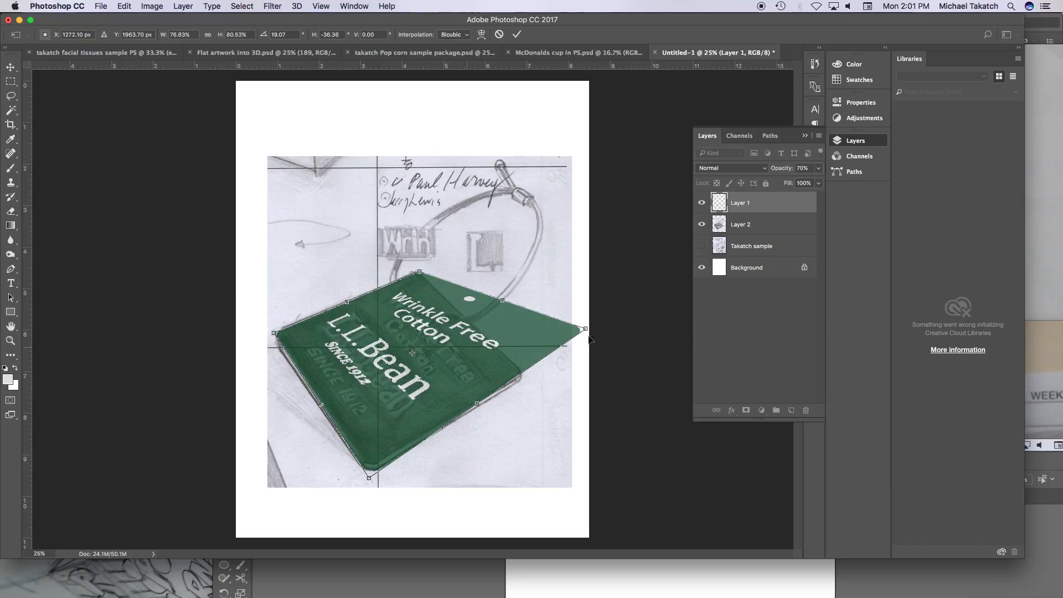
left_click_drag(584, 329, 530, 373)
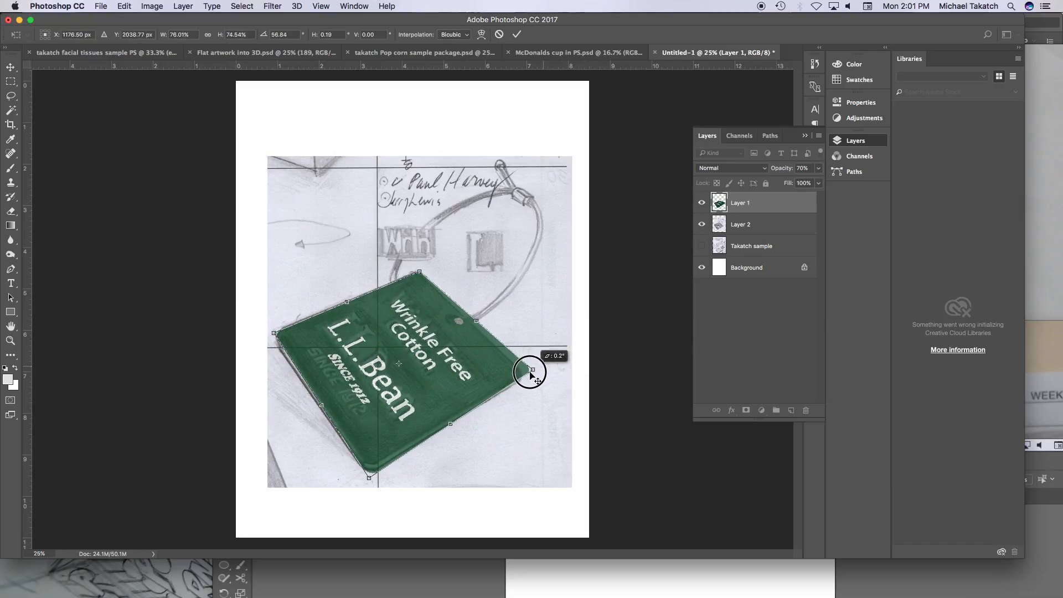
left_click_drag(530, 371, 525, 380)
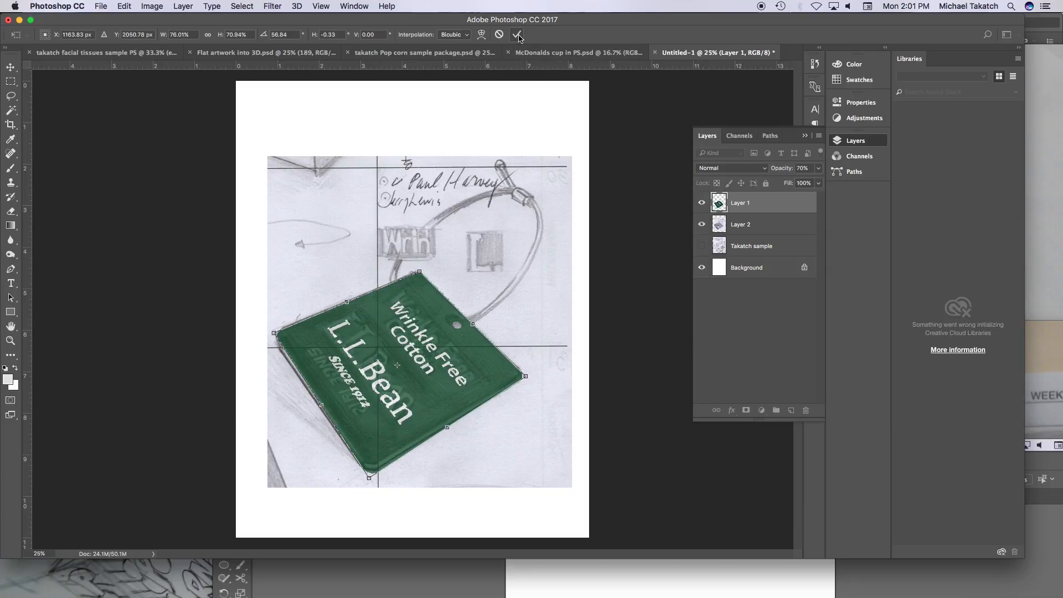
left_click(518, 34)
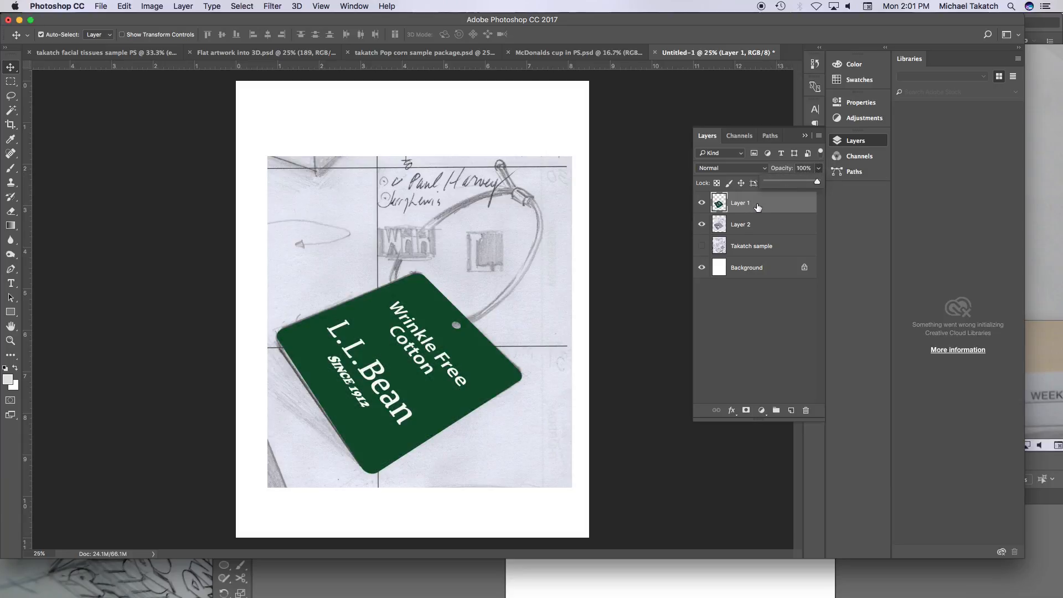
- Duplicate the tag layer and select the original Layer 1 beneath the copy
key("cmd+j")
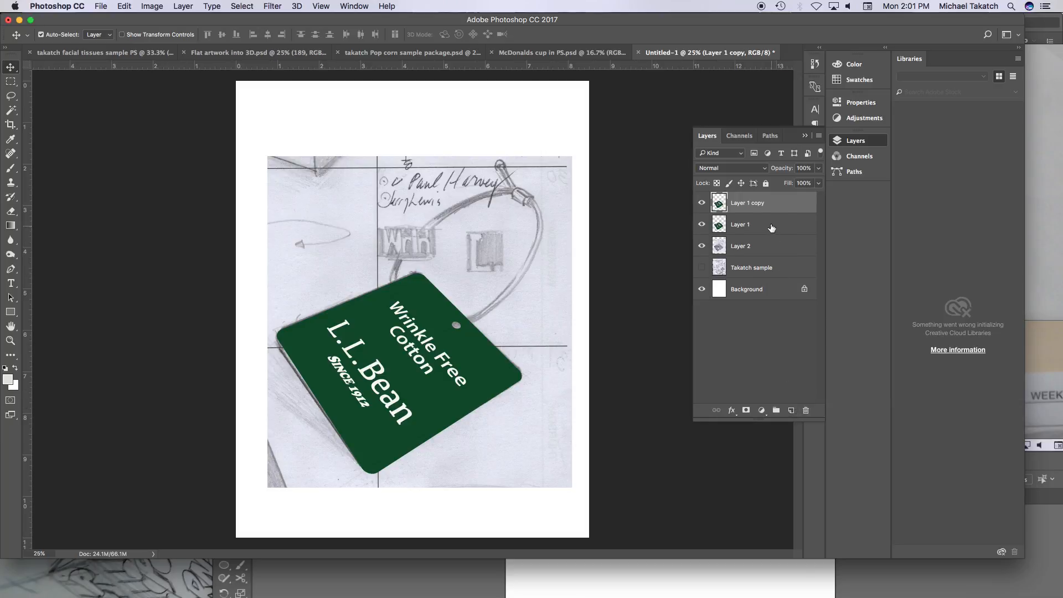
left_click(752, 224)
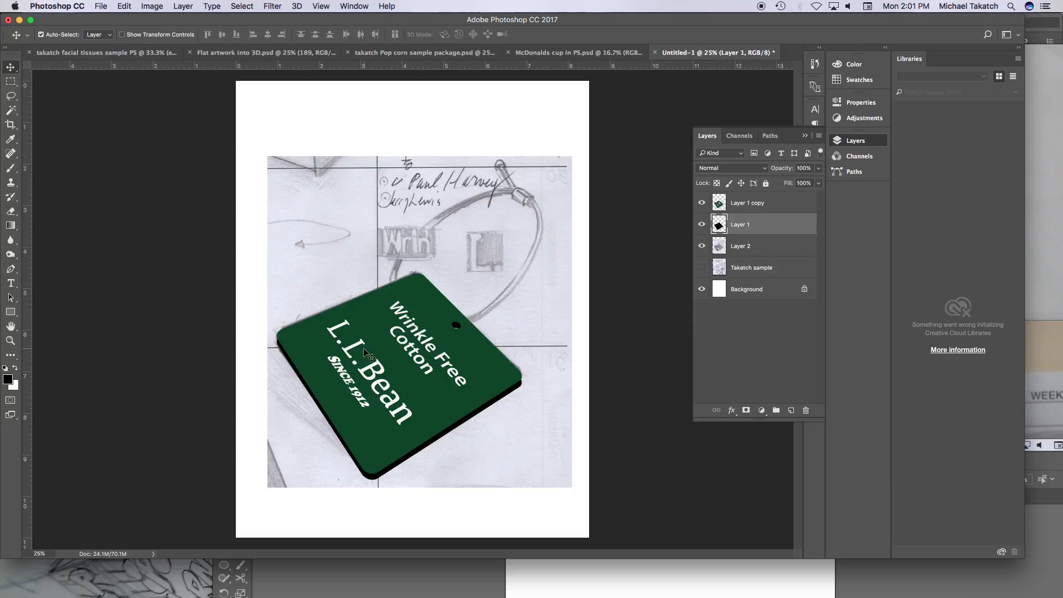
mouse_move(525, 389)
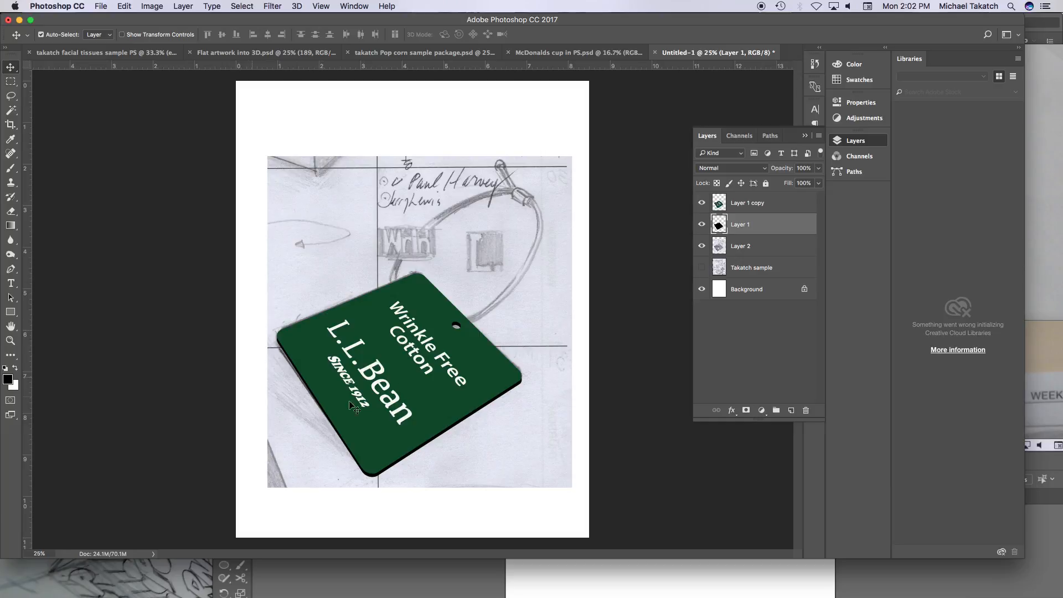
mouse_move(457, 281)
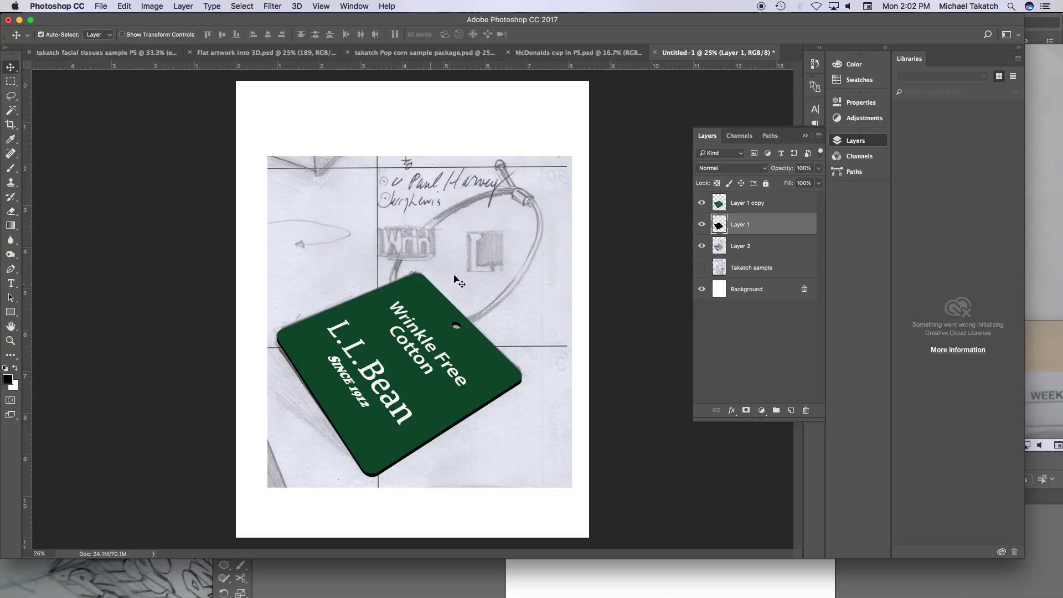
mouse_move(528, 371)
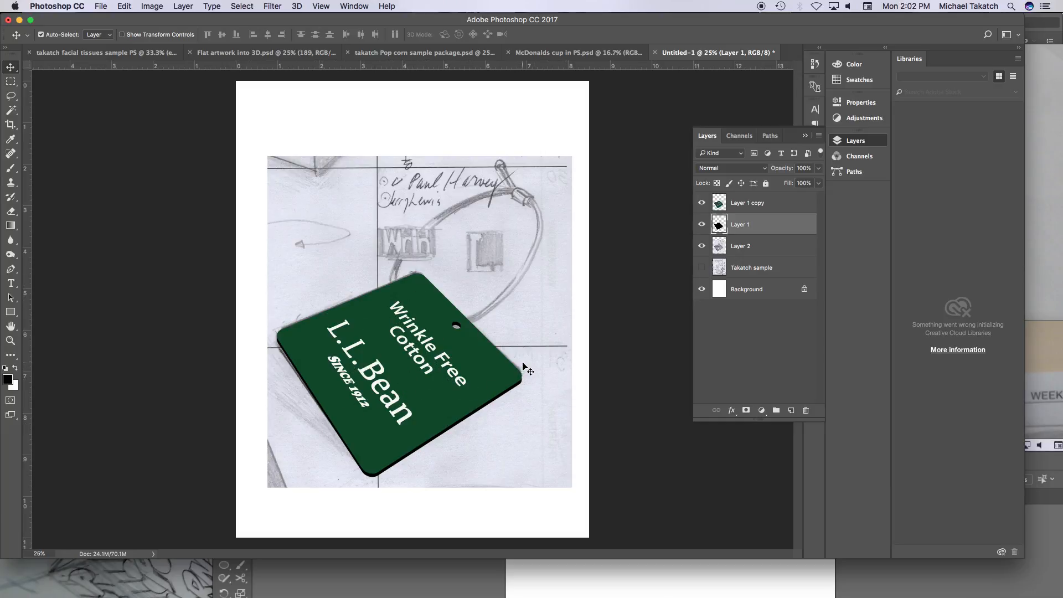